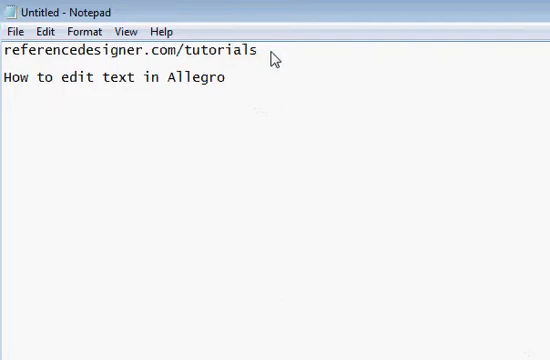
Adjust the board view, then browse the Edit and View menu commands.
left_click_drag(178, 50, 257, 50)
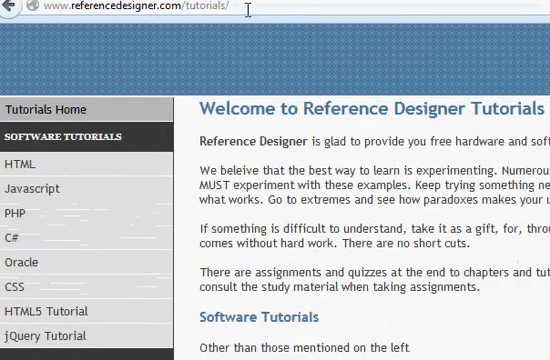
scroll("down", 3)
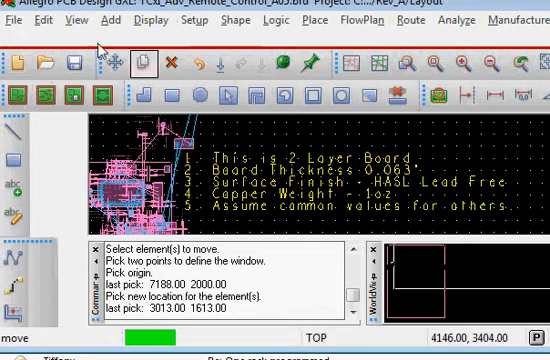
left_click(38, 18)
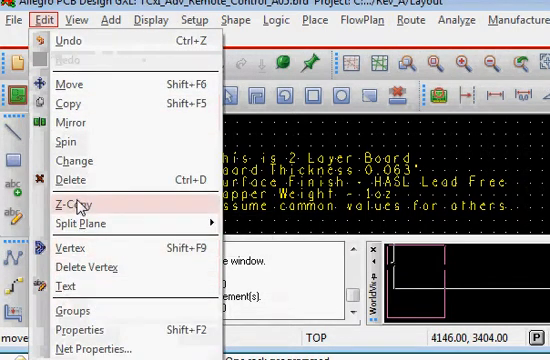
left_click(70, 22)
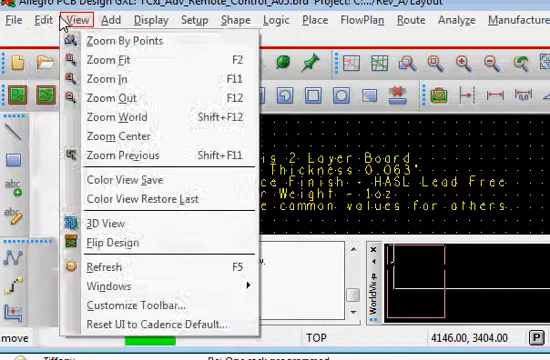
left_click(39, 22)
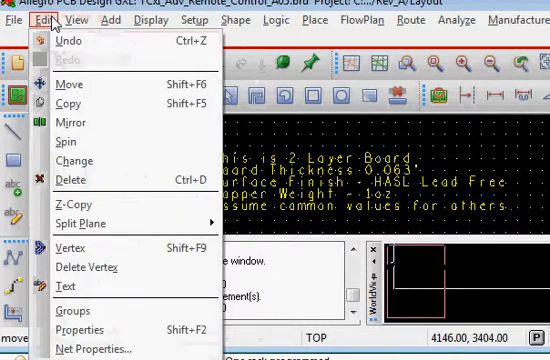
mouse_move(72, 160)
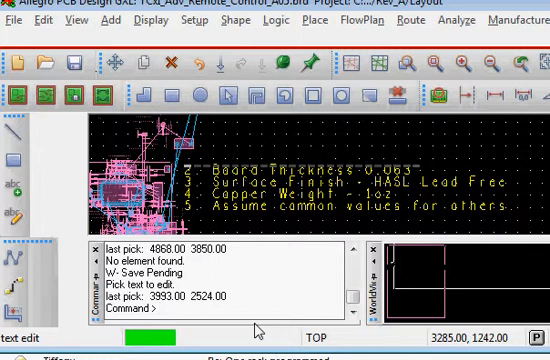
Enter '1. This is a 4 Layer Board' as the first note line's new text.
type("1.")
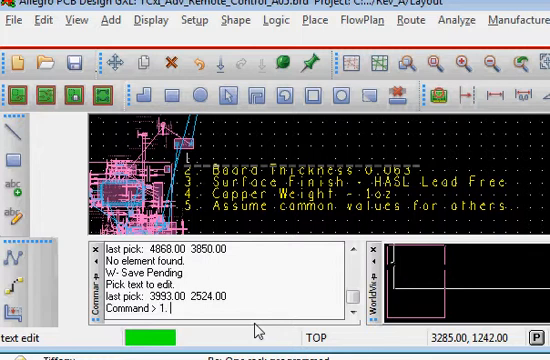
type("This is a 4")
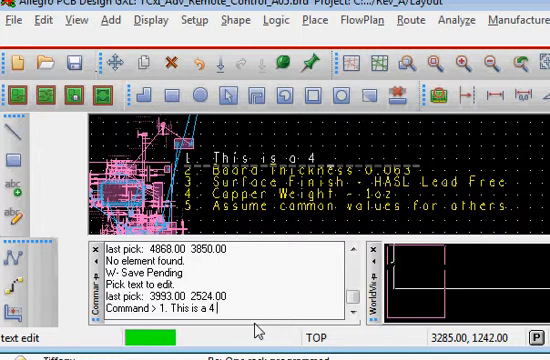
type("Layer Boar")
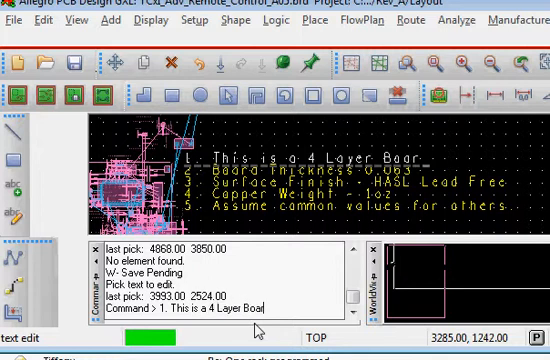
key("Return")
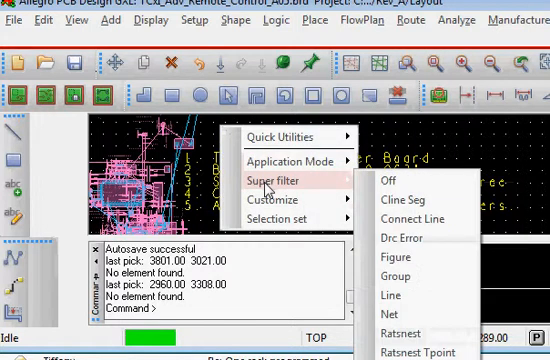
mouse_move(295, 137)
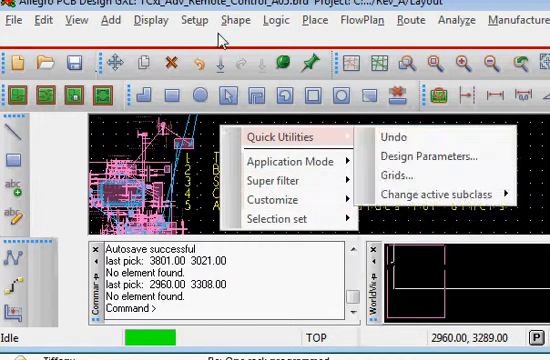
left_click(258, 94)
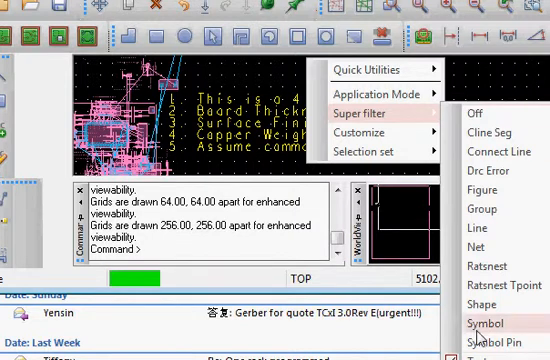
left_click(489, 323)
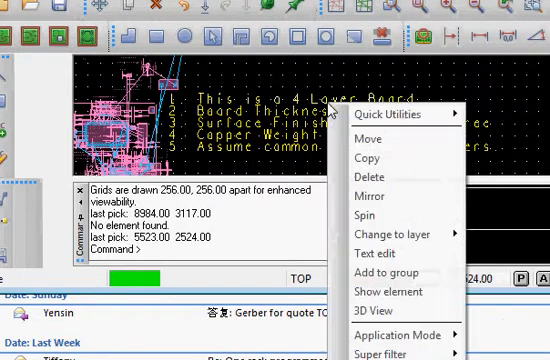
mouse_move(360, 135)
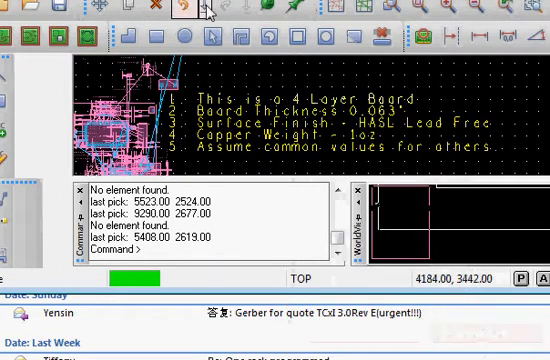
Bring up the context menu on the first note line, '1. This is a 2 Layer Board'.
right_click(250, 110)
type("1. This is a 2 Layer Board")
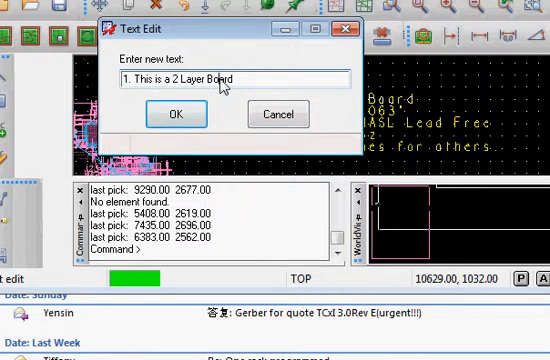
mouse_move(340, 105)
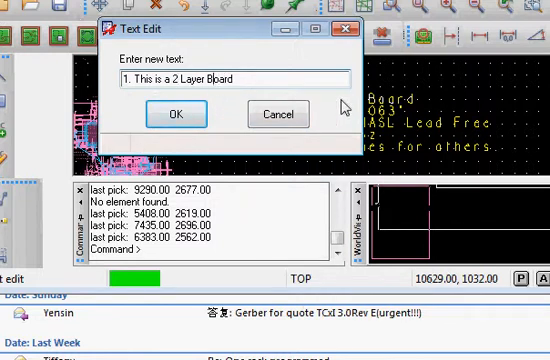